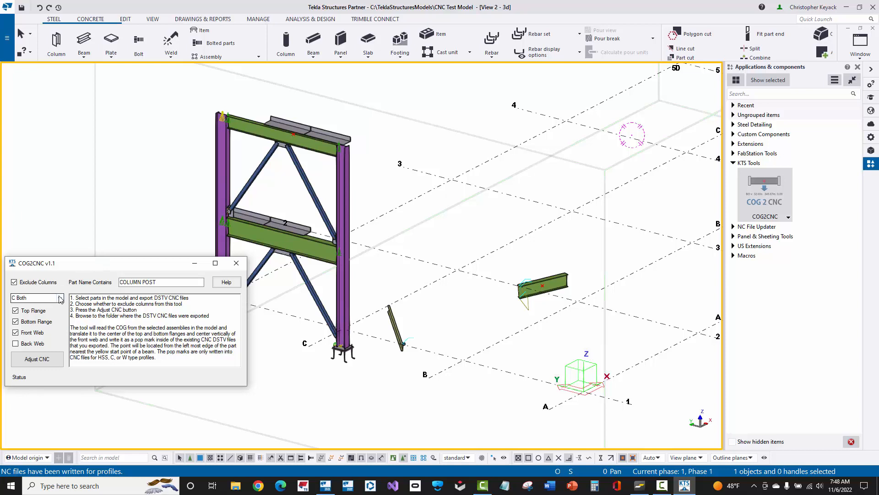
Review the mark type list and keep 'C Both' for C-shaped marks on flanges and web.
{"action": "left_click", "coordinate": [58, 297]}
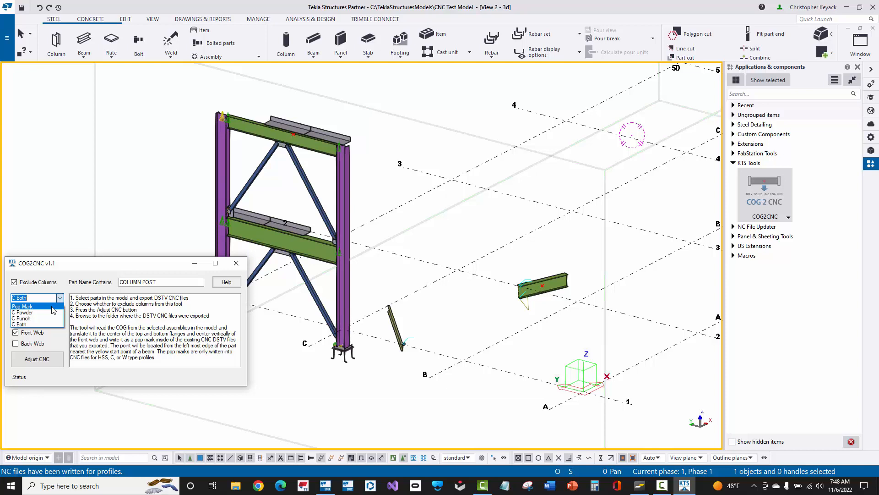
{"action": "mouse_move", "coordinate": [50, 312]}
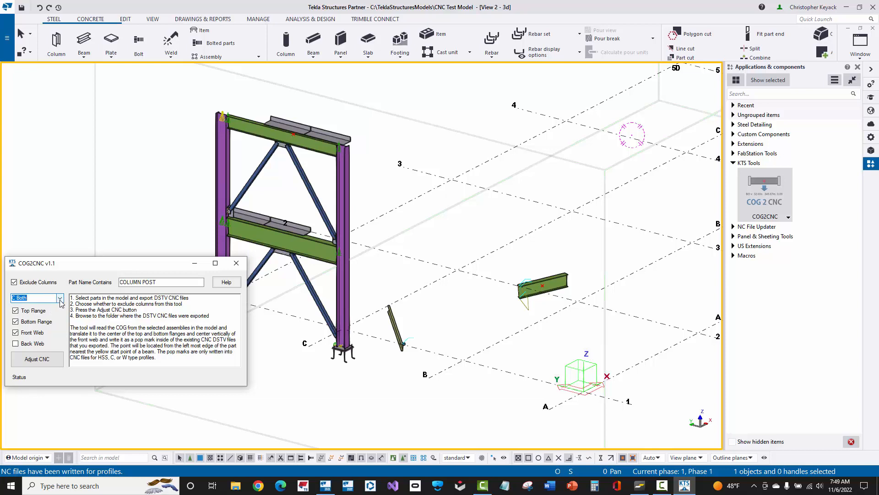
{"action": "left_click", "coordinate": [58, 297]}
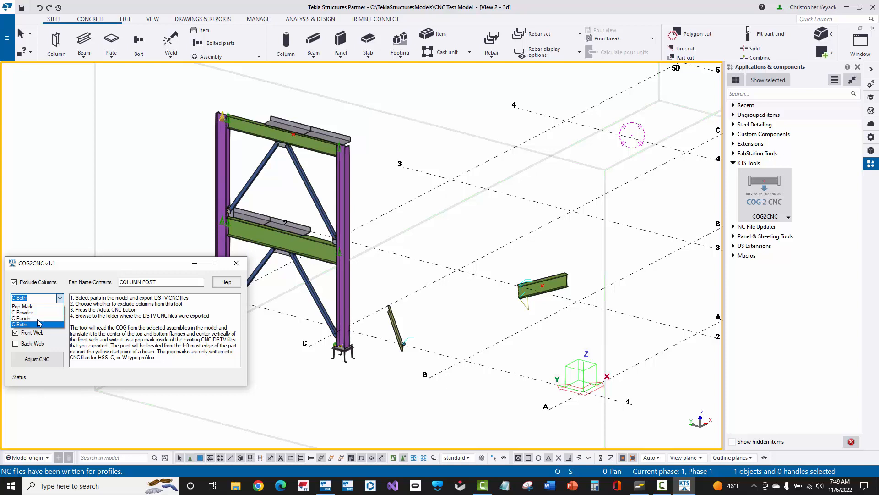
{"action": "mouse_move", "coordinate": [22, 318]}
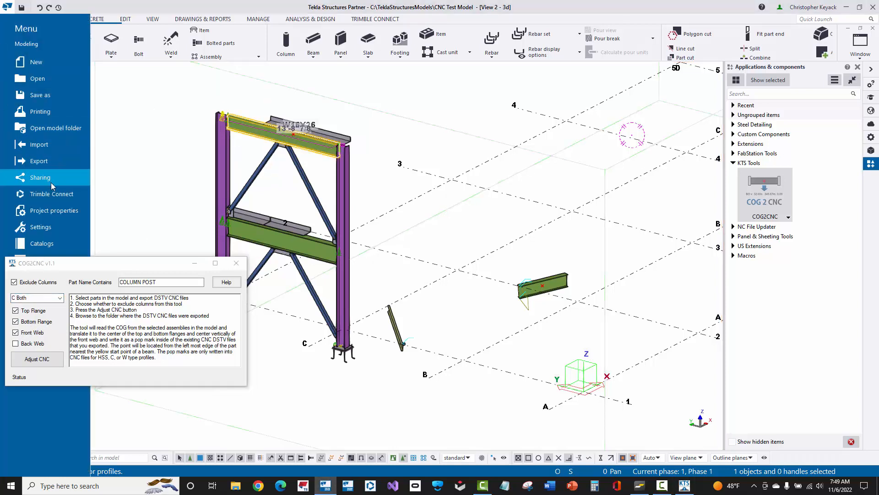
Open the CNC Test Model folder in File Explorer via Open model folder.
{"action": "left_click", "coordinate": [40, 161]}
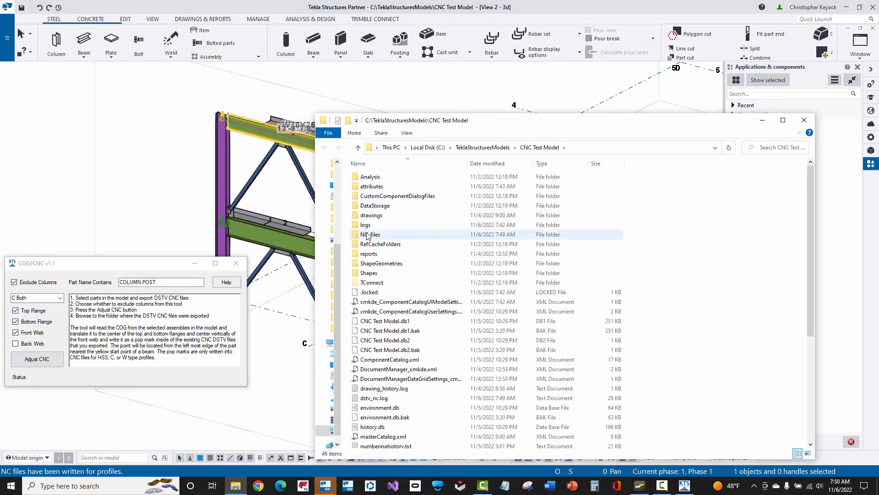
Run Adjust CNC on the NC_files folder so B2.nc1 gets the COG marks.
{"action": "double_click", "coordinate": [371, 233]}
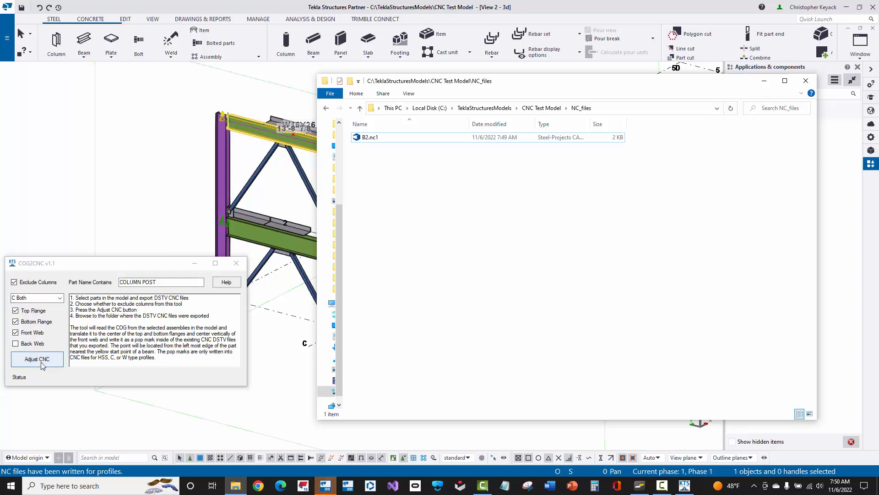
{"action": "left_click", "coordinate": [37, 359]}
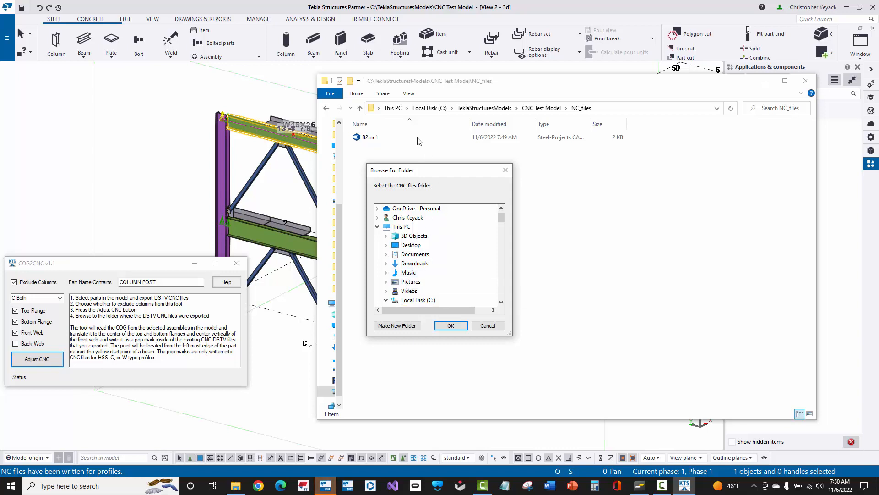
{"action": "left_click", "coordinate": [386, 272]}
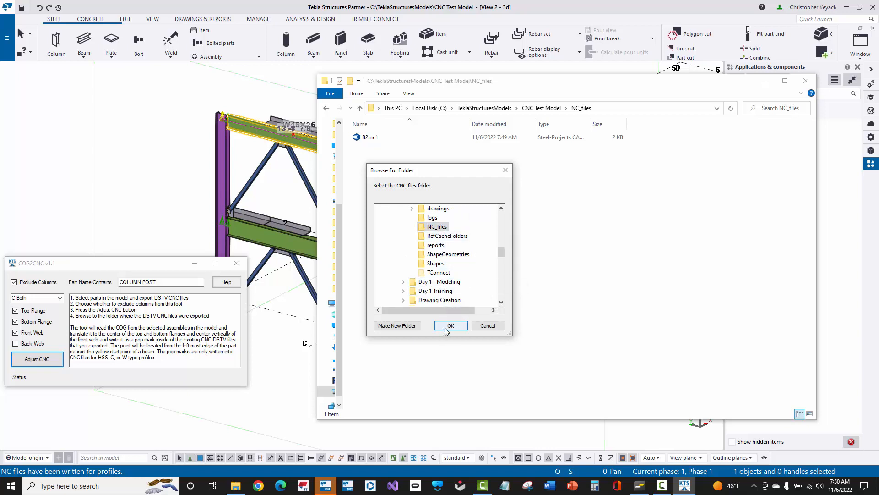
{"action": "left_click", "coordinate": [451, 325]}
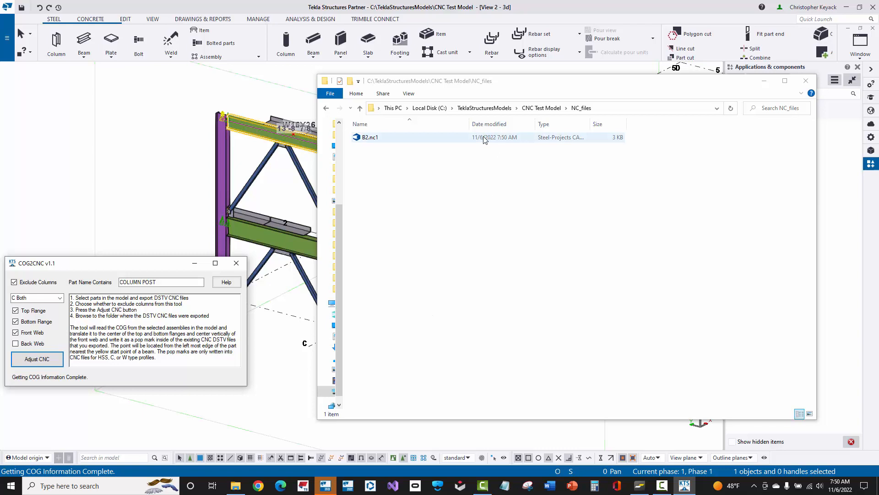
View B2.nc1 in Notepad to verify the marks, then close Notepad and the folder window.
{"action": "right_click", "coordinate": [369, 137]}
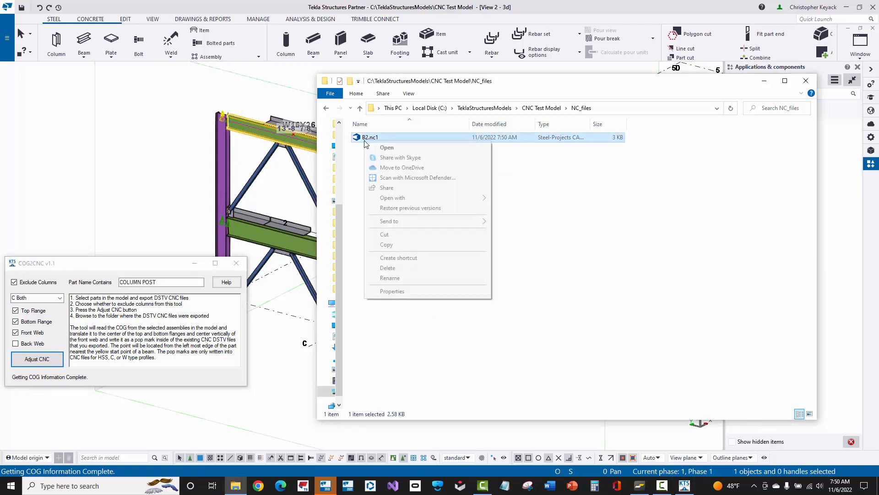
{"action": "left_click", "coordinate": [387, 147]}
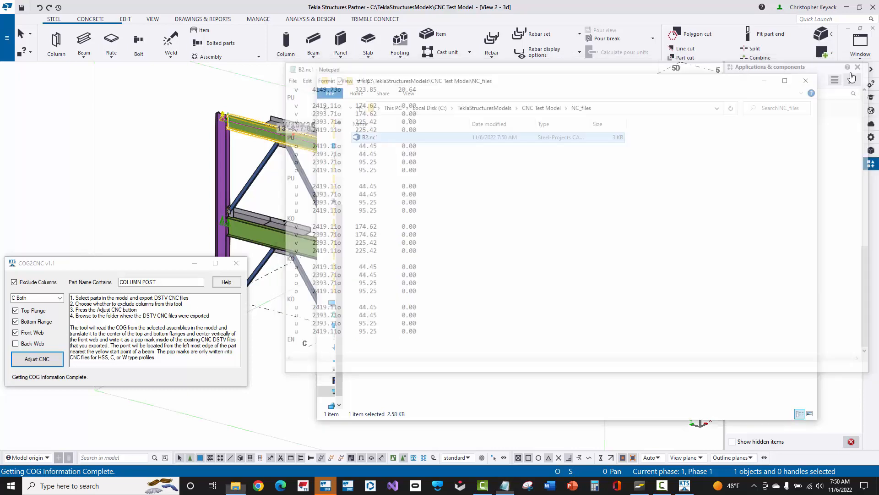
{"action": "left_click", "coordinate": [806, 80]}
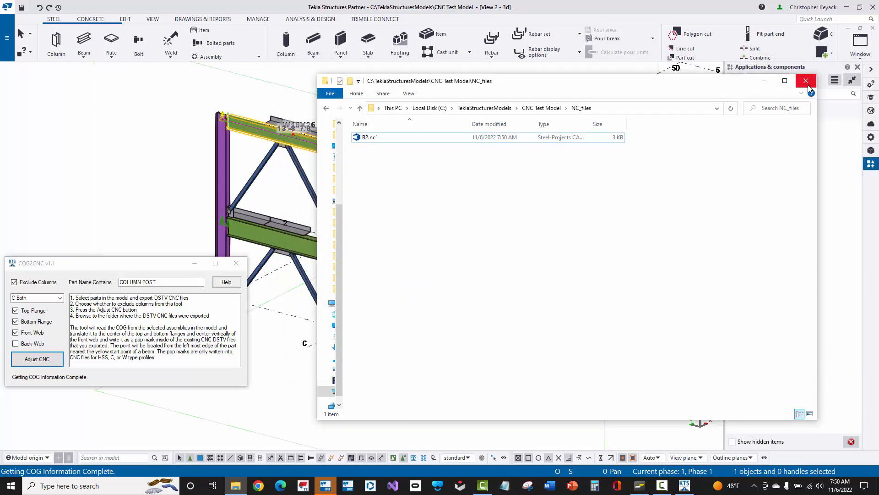
{"action": "left_click", "coordinate": [806, 81]}
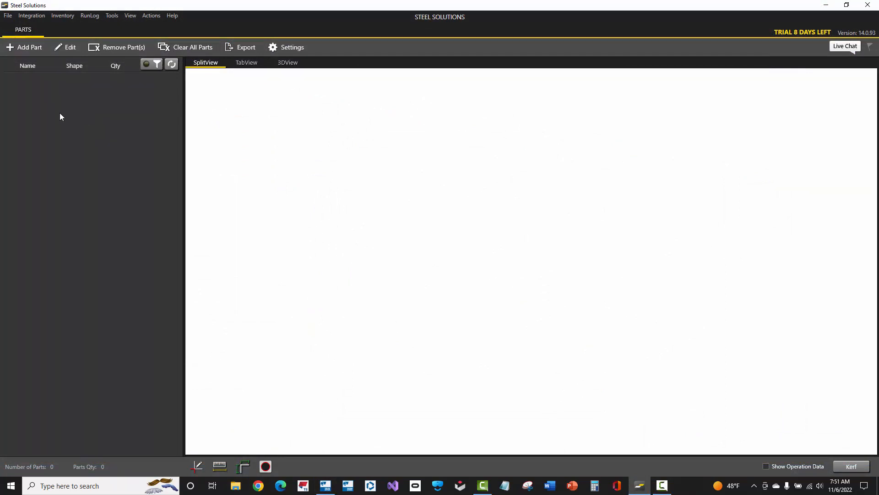
Load B2.nc1 from NC_files via Load Parts from CNC as a W 16X26 part.
{"action": "left_click", "coordinate": [24, 46]}
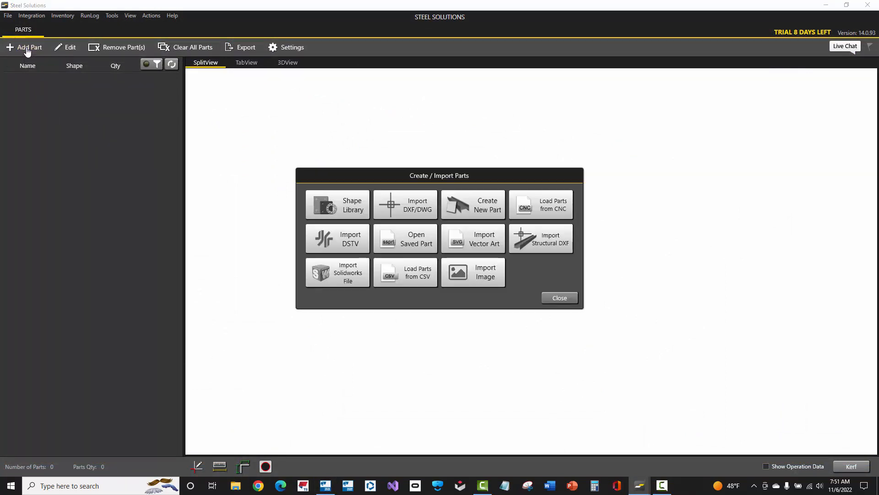
{"action": "left_click", "coordinate": [337, 238]}
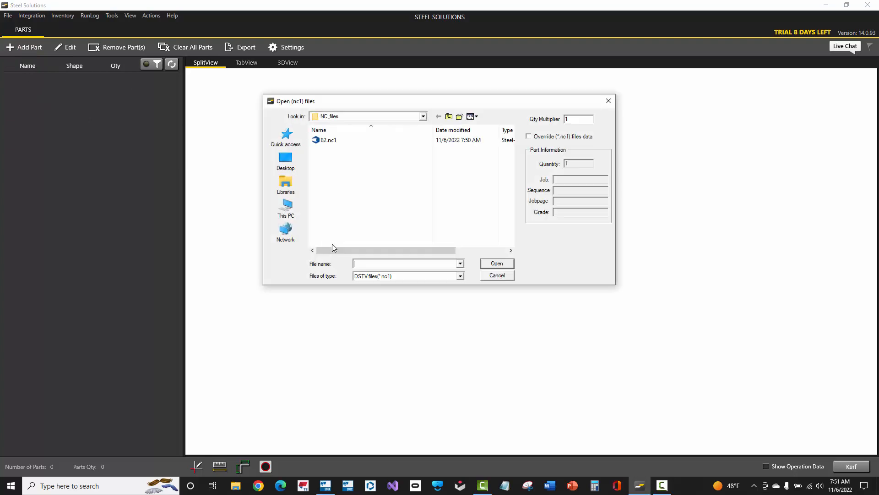
{"action": "left_click", "coordinate": [328, 139]}
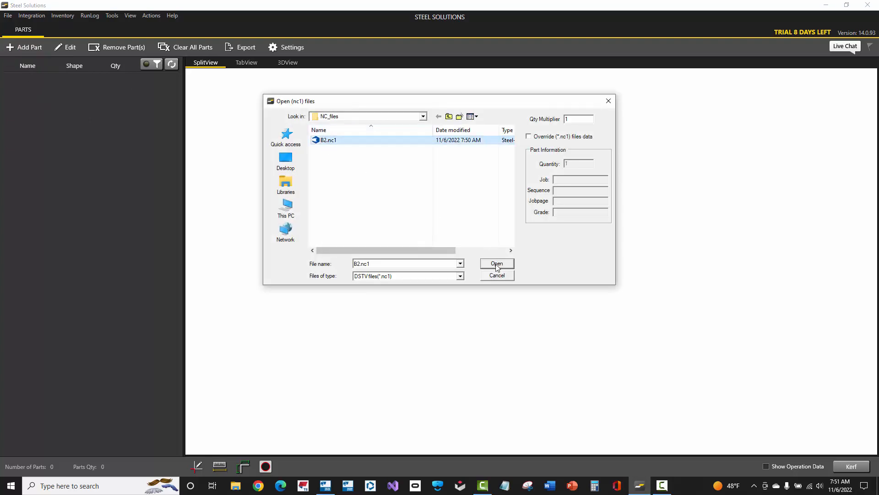
{"action": "left_click", "coordinate": [495, 264]}
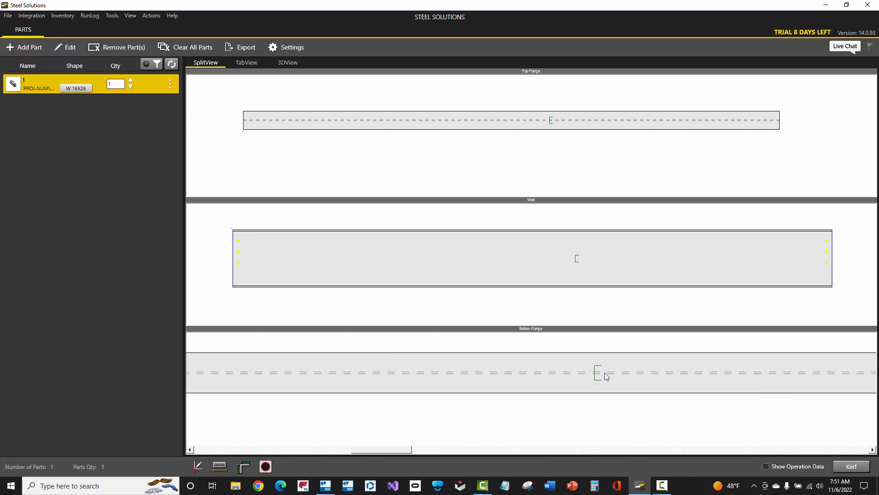
{"action": "mouse_move", "coordinate": [600, 375]}
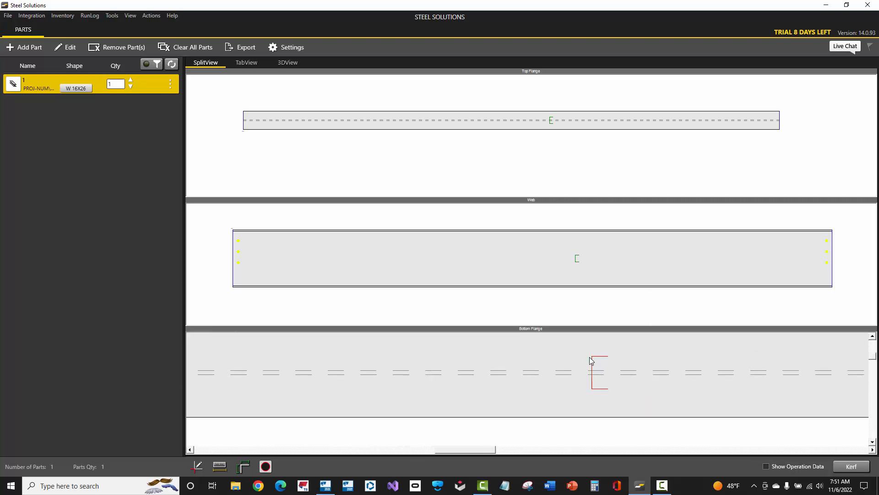
{"action": "mouse_move", "coordinate": [595, 369]}
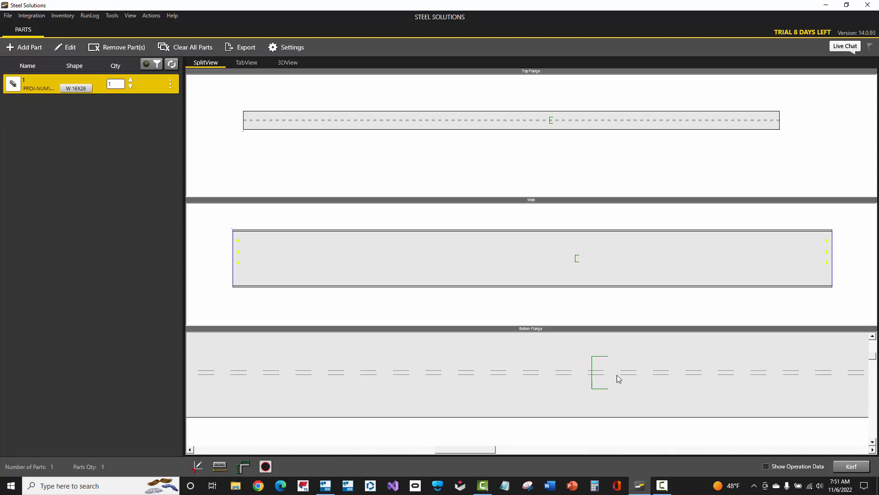
{"action": "mouse_move", "coordinate": [634, 375]}
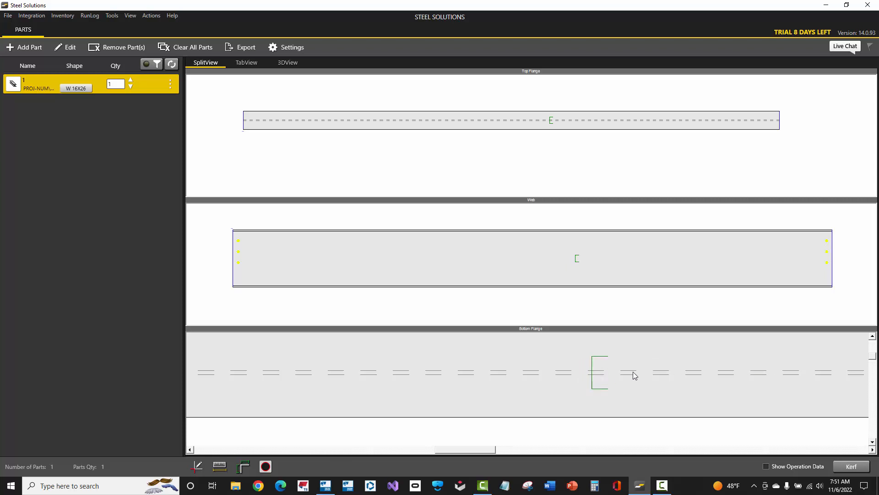